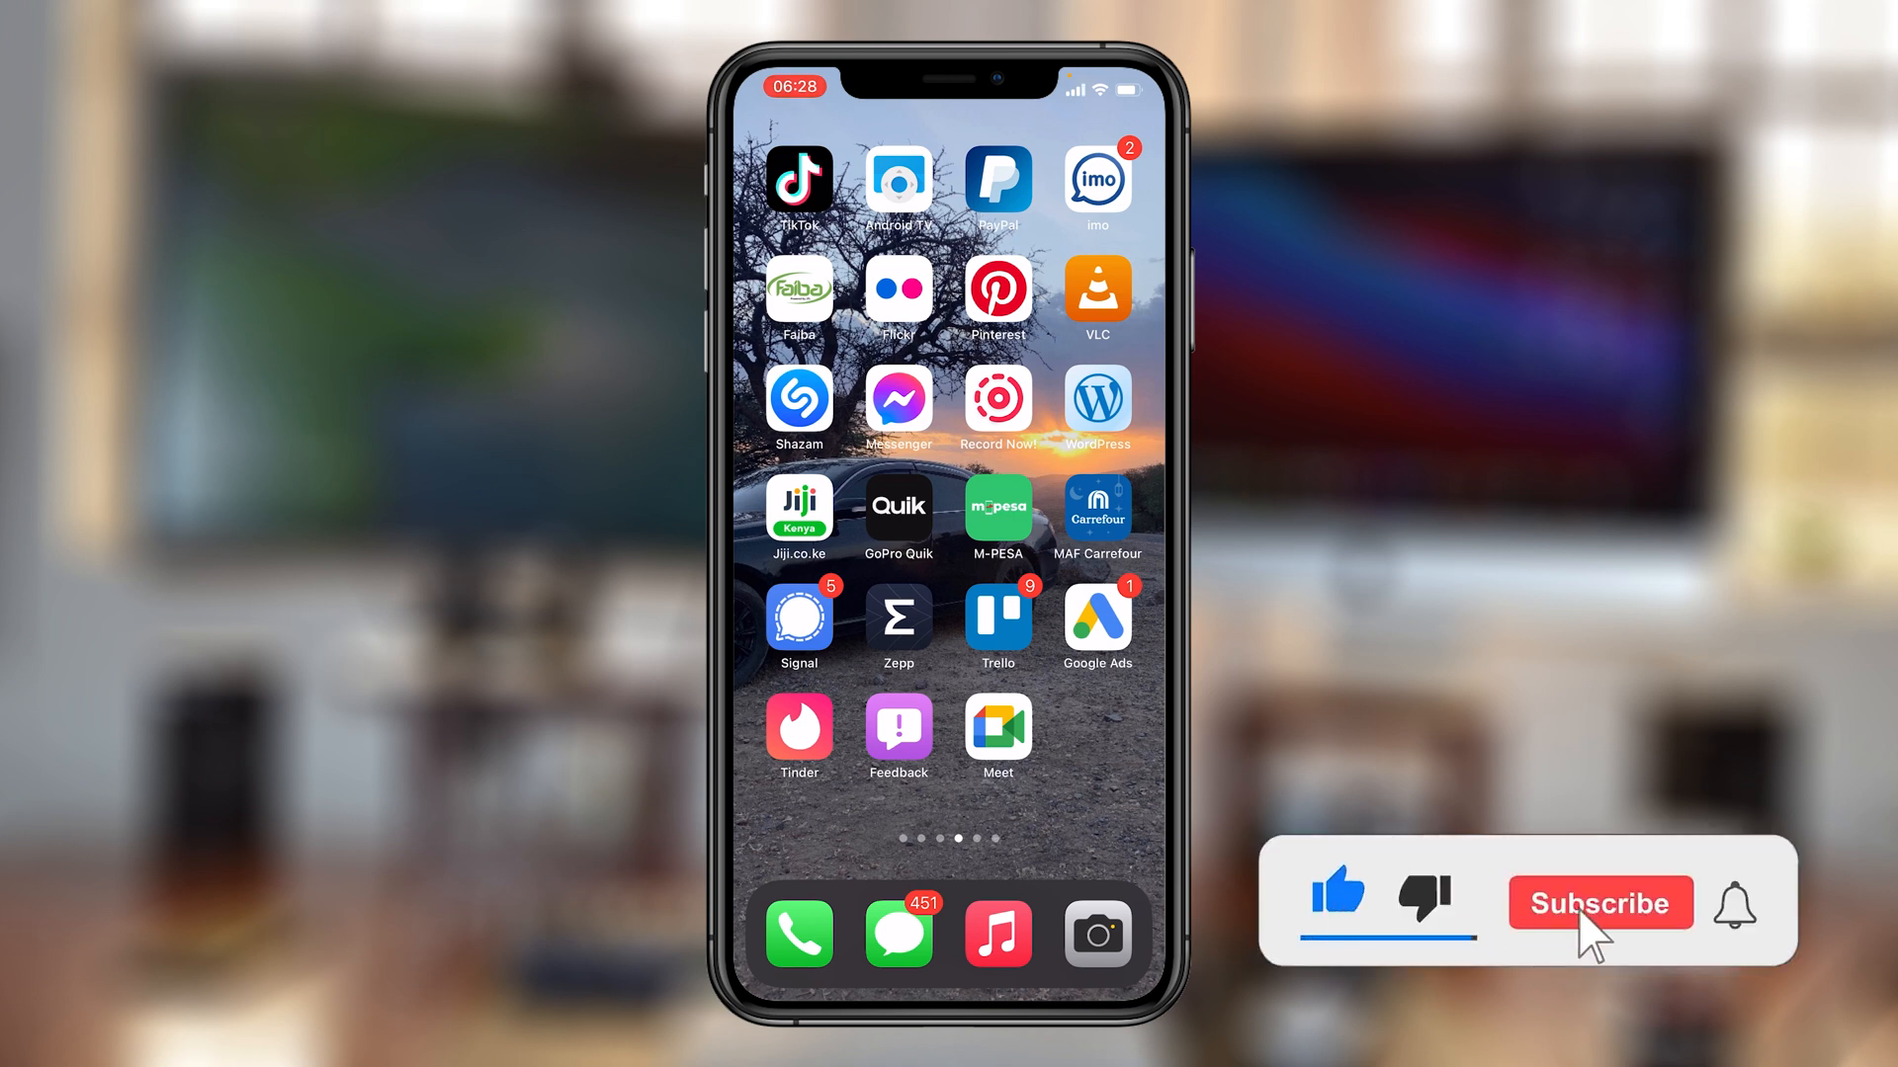
# Return the Home Screen to its first page showing Mail, Calendar, Photos, Settings and Safari
pyautogui.click(1599, 903)
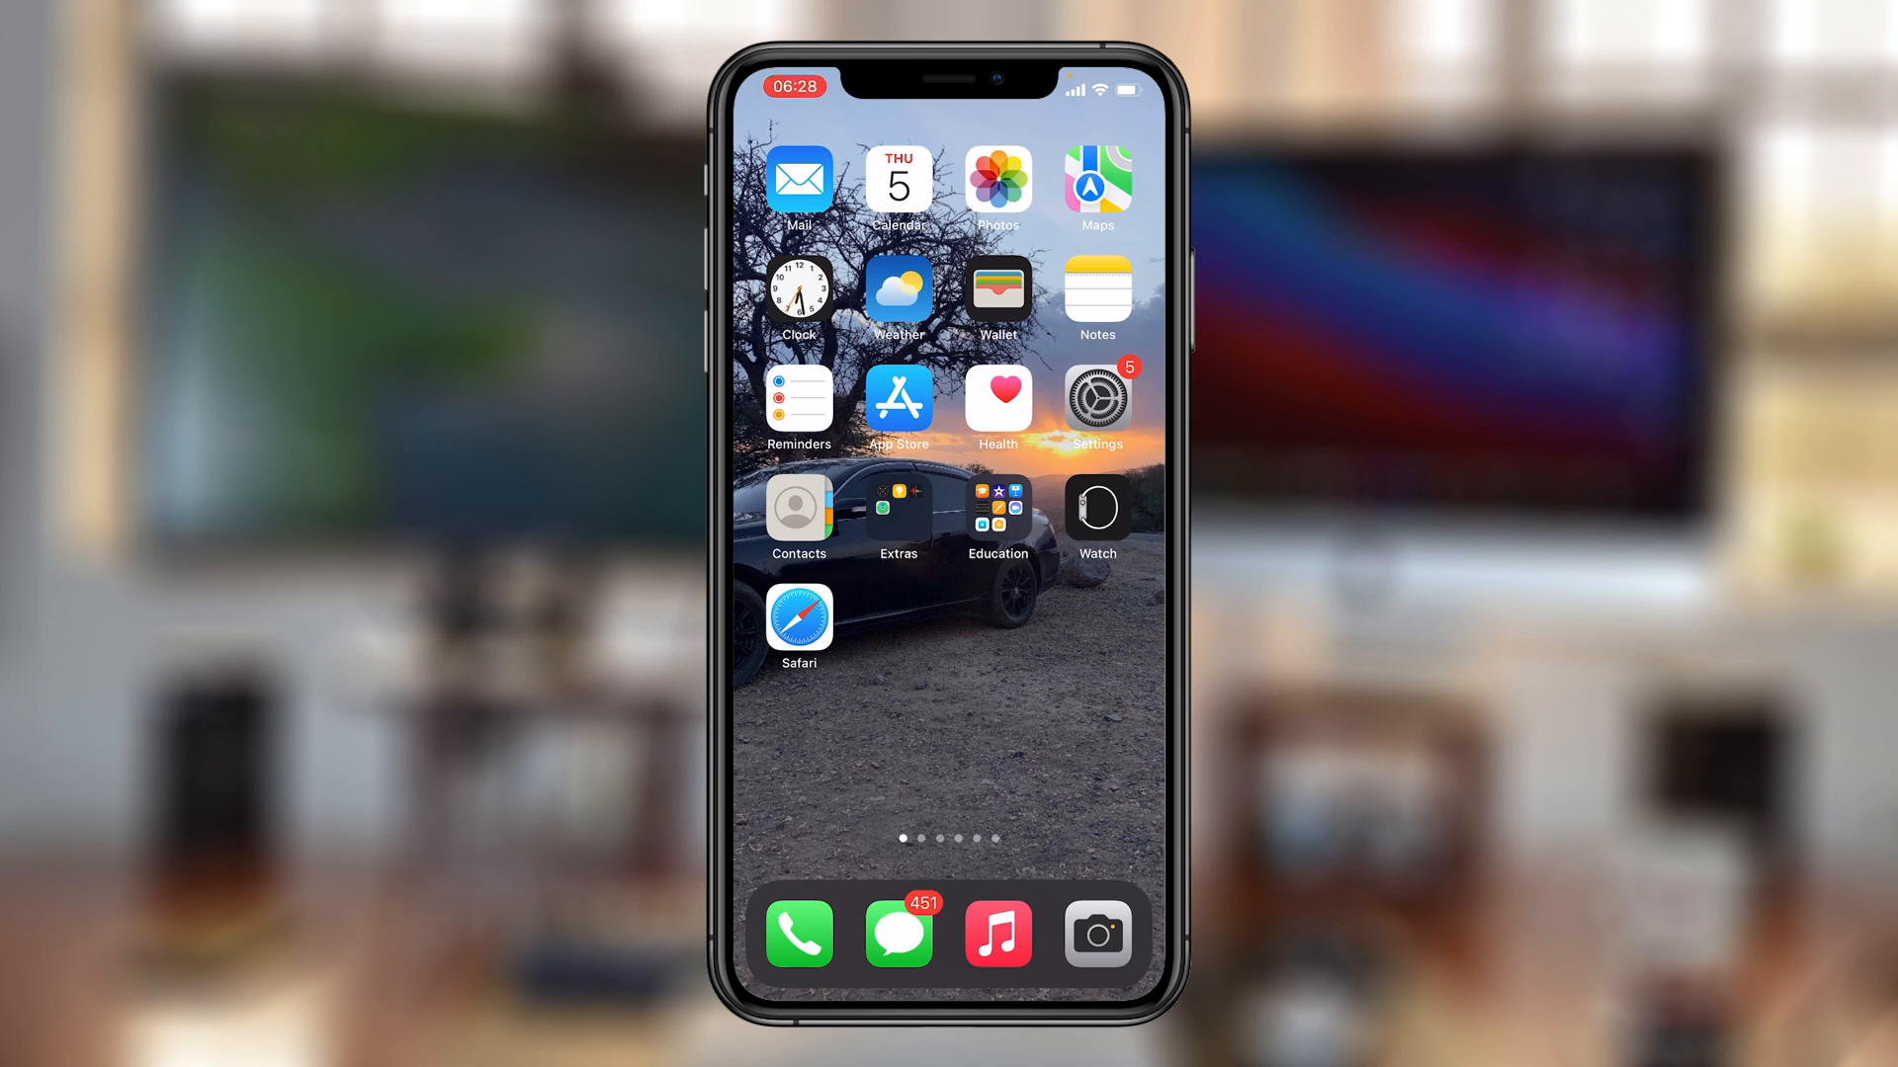
# From Settings, reach the Passwords screen listing saved accounts with AutoFill and Security Recommendations
pyautogui.click(1095, 399)
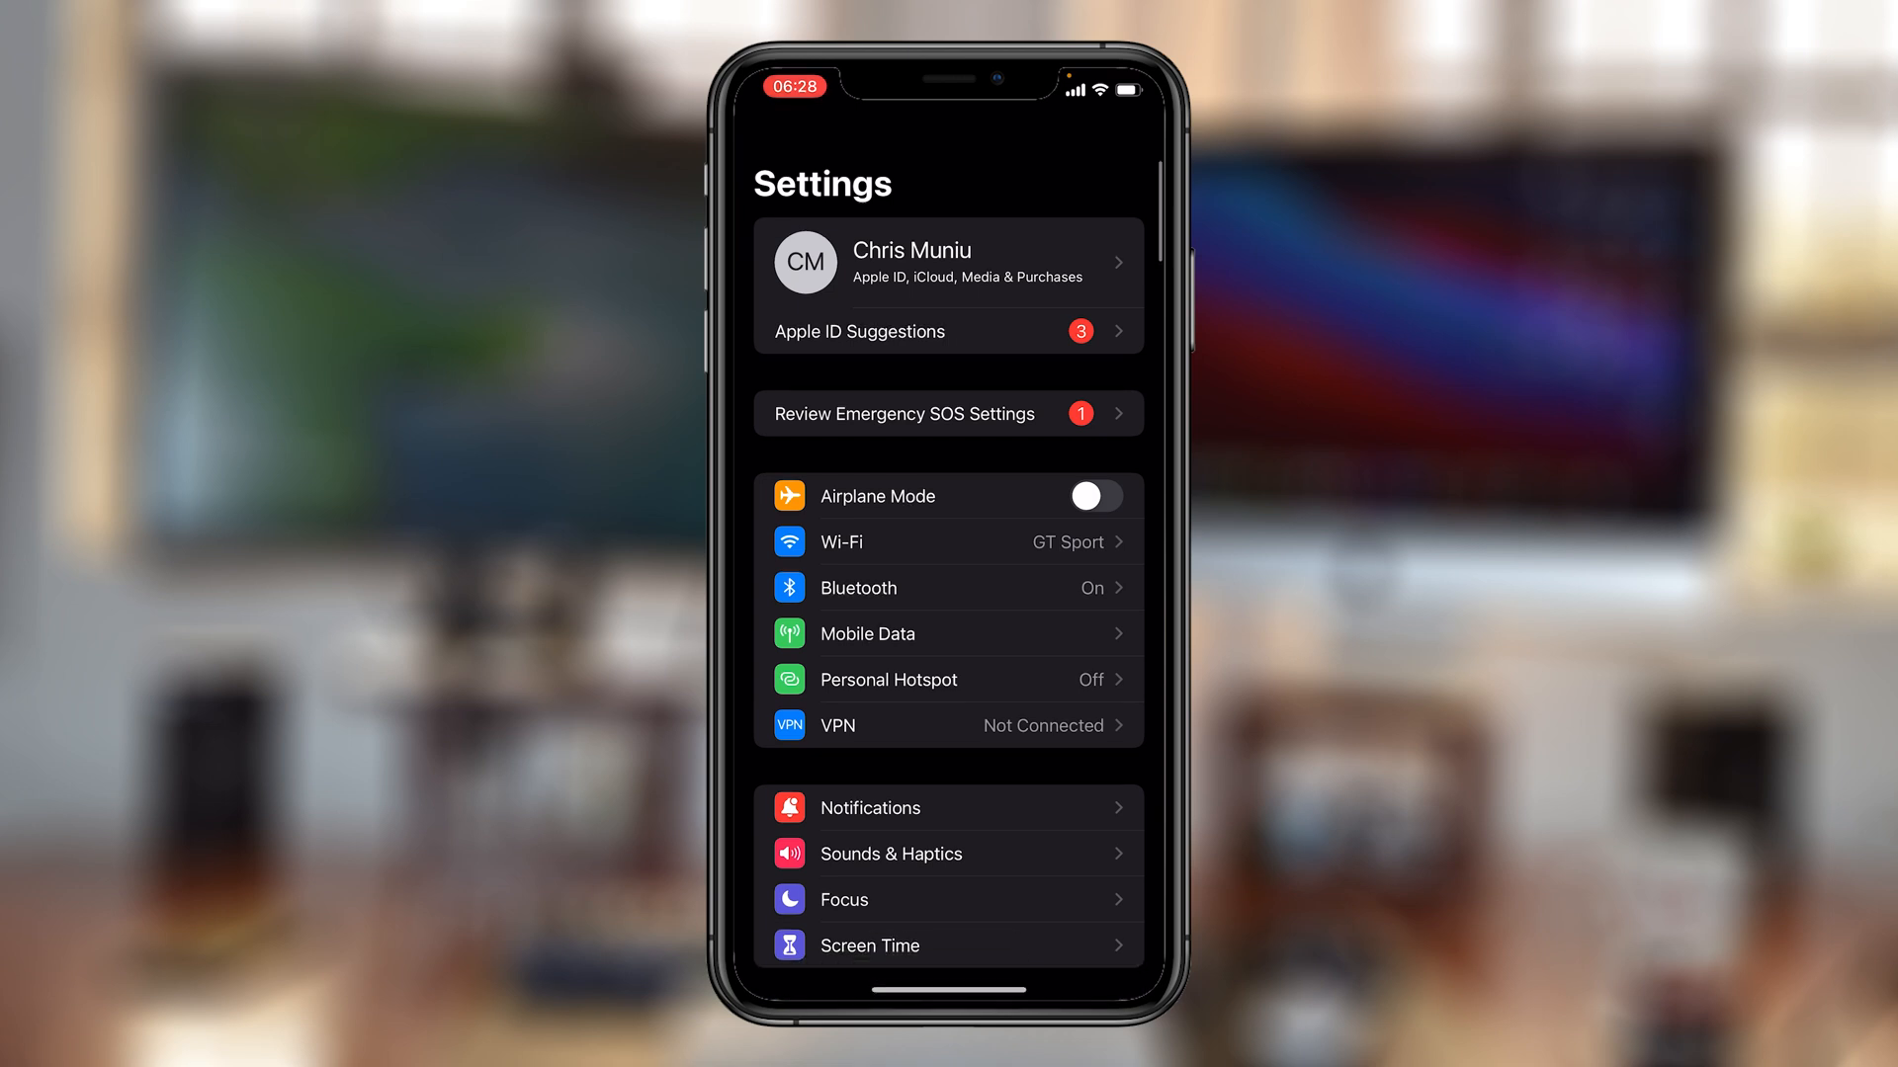
pyautogui.scroll(-3)
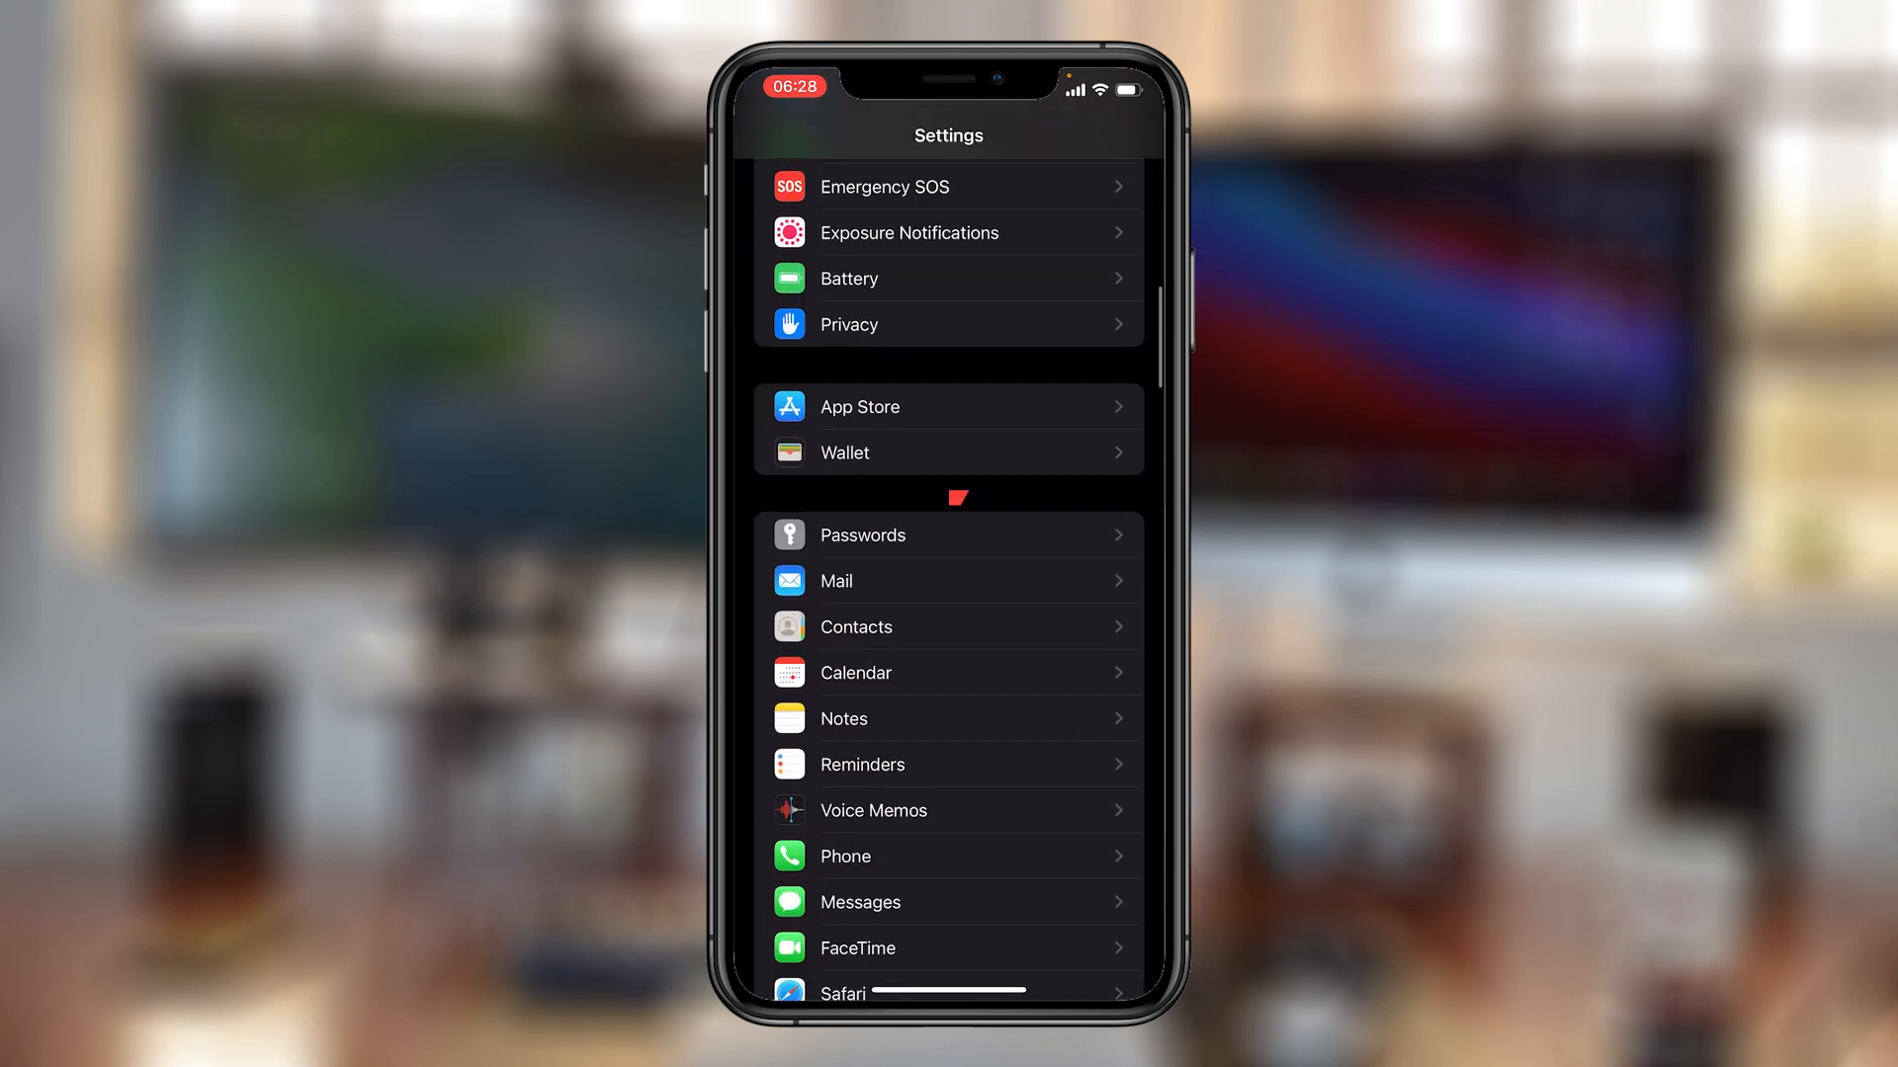
pyautogui.click(862, 536)
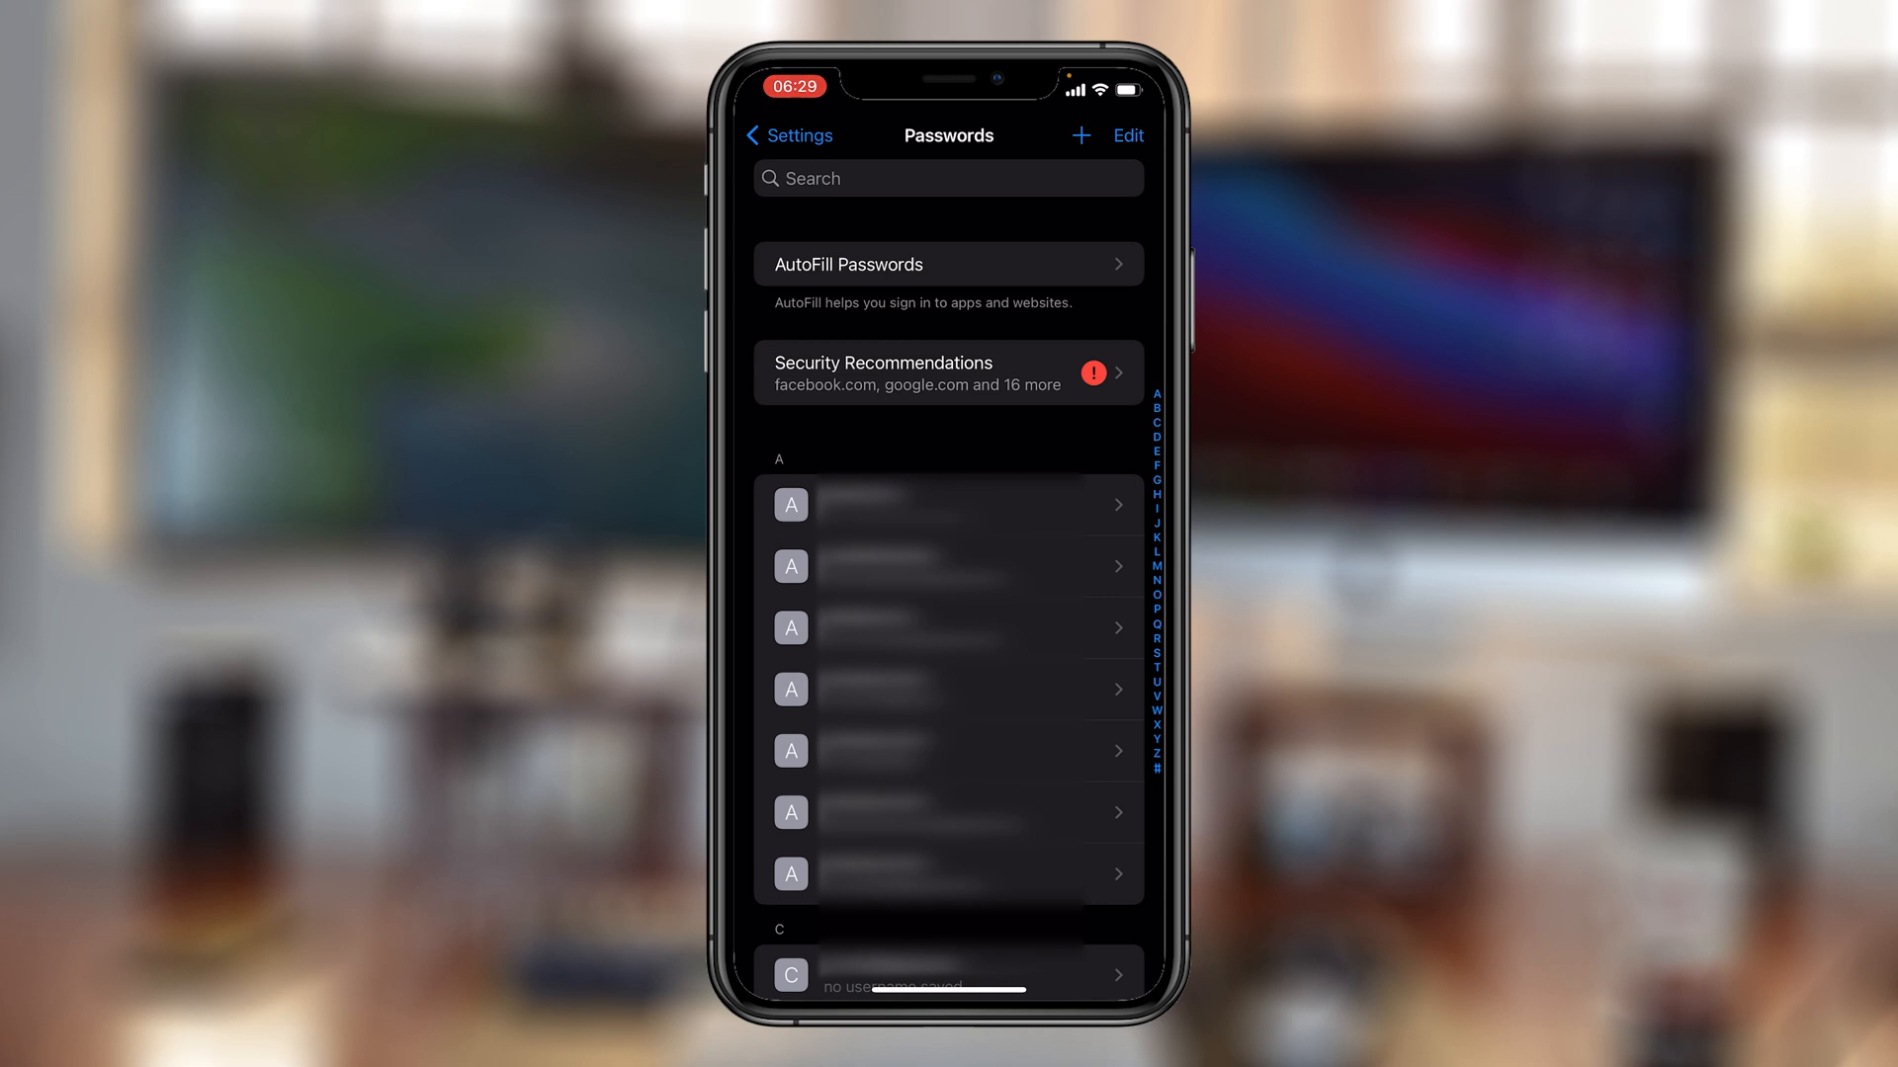
pyautogui.click(946, 504)
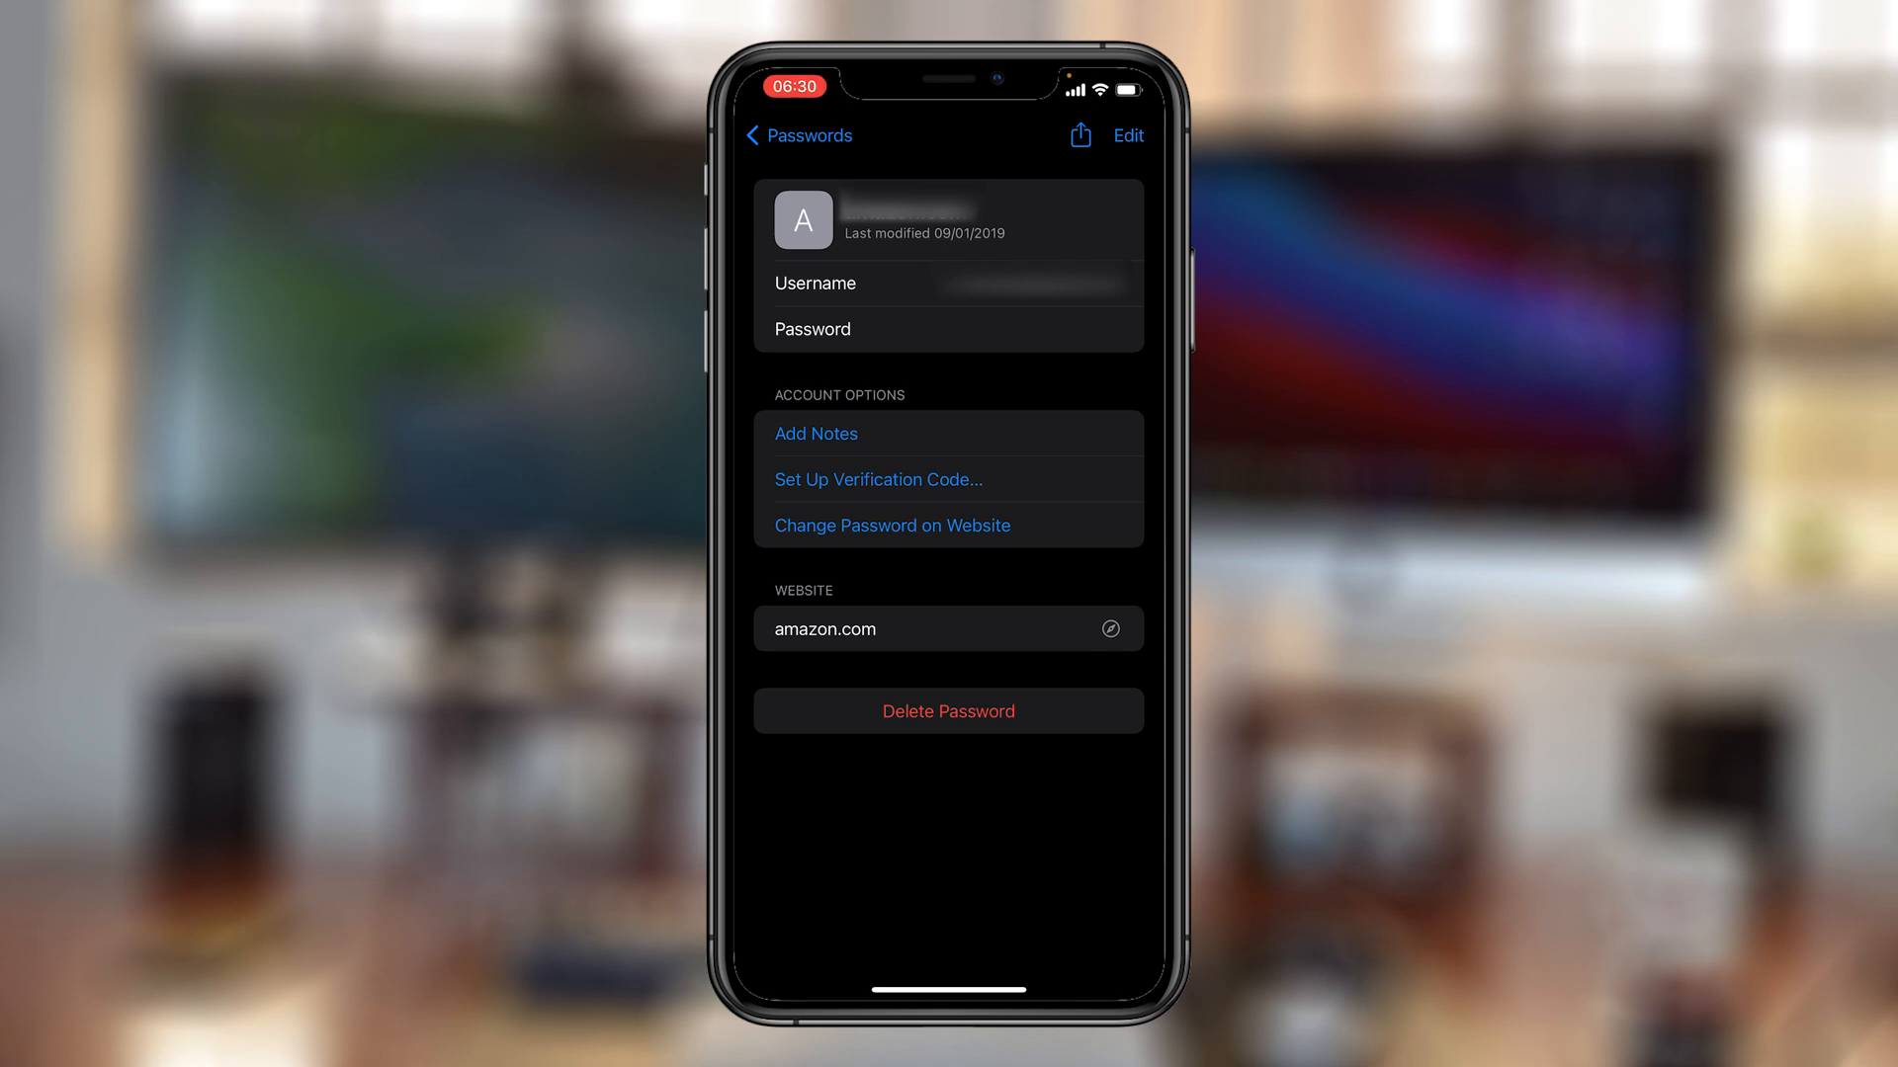
pyautogui.click(947, 710)
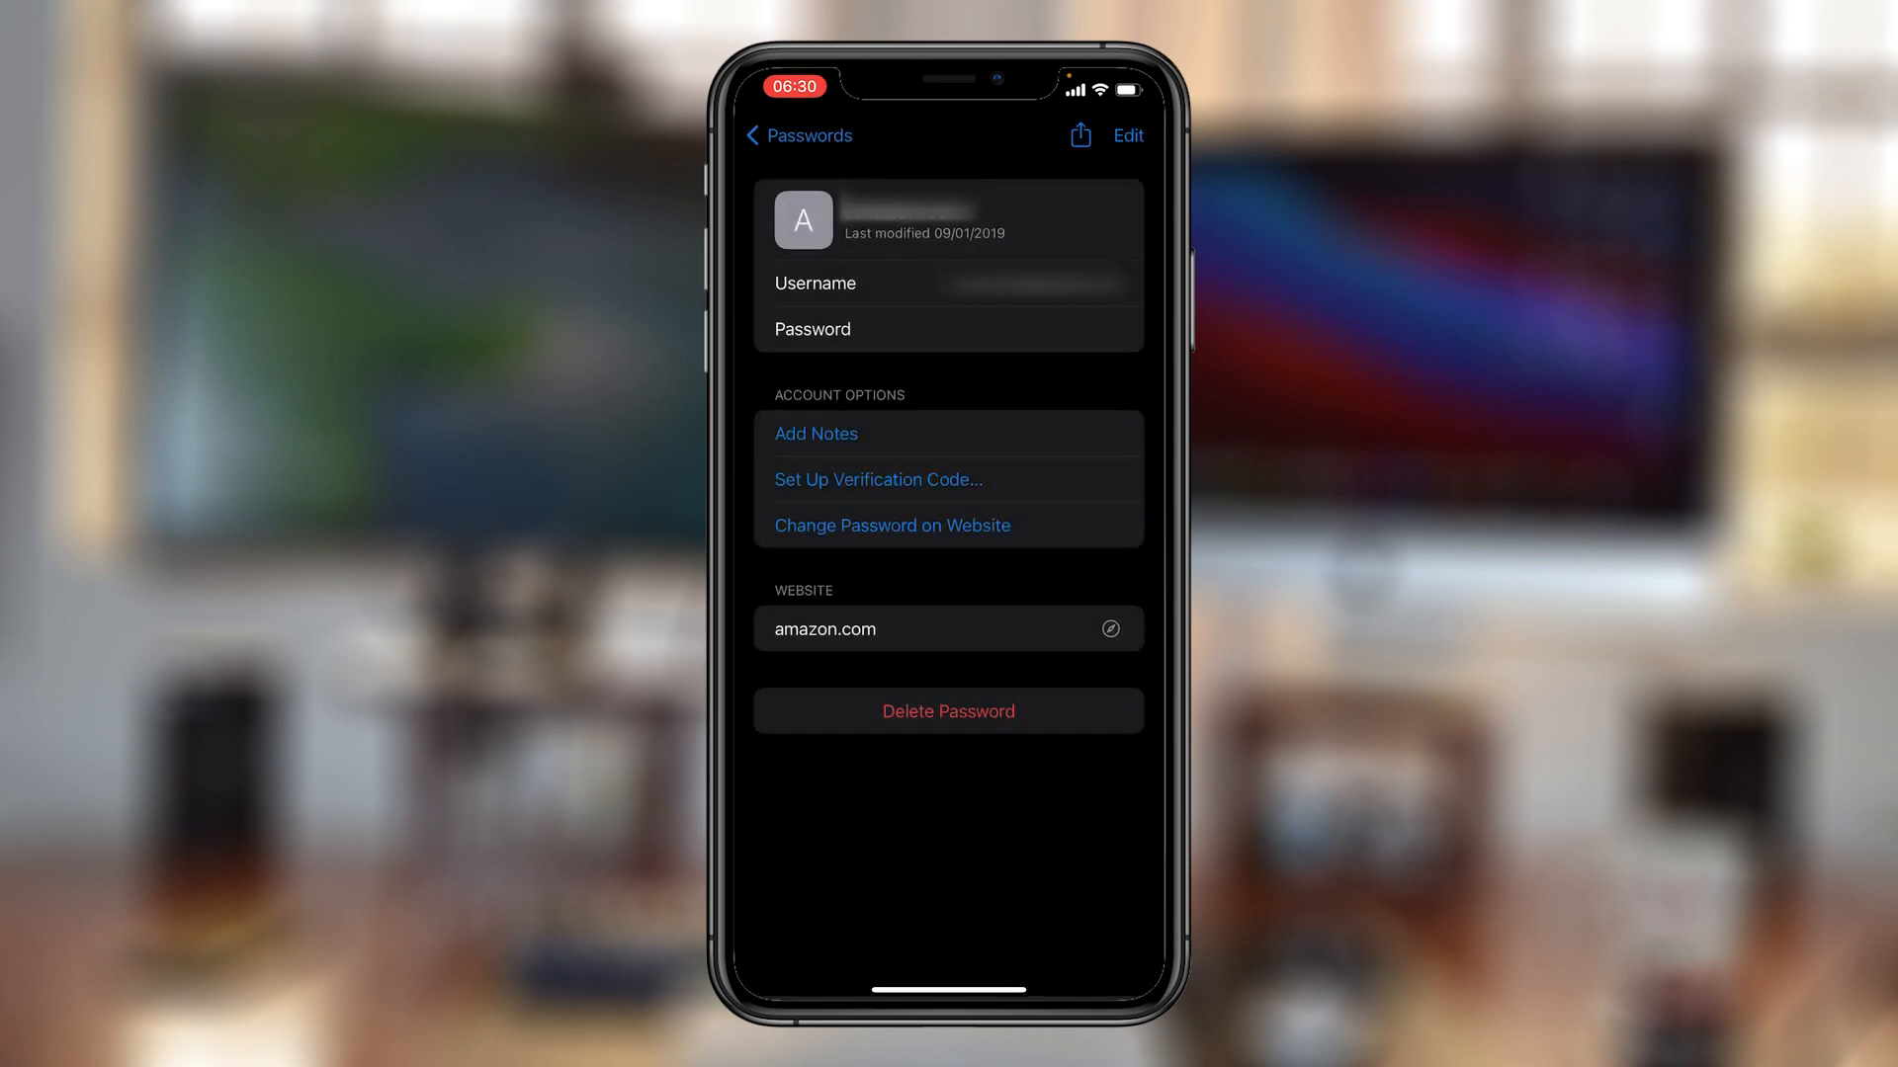
pyautogui.click(797, 134)
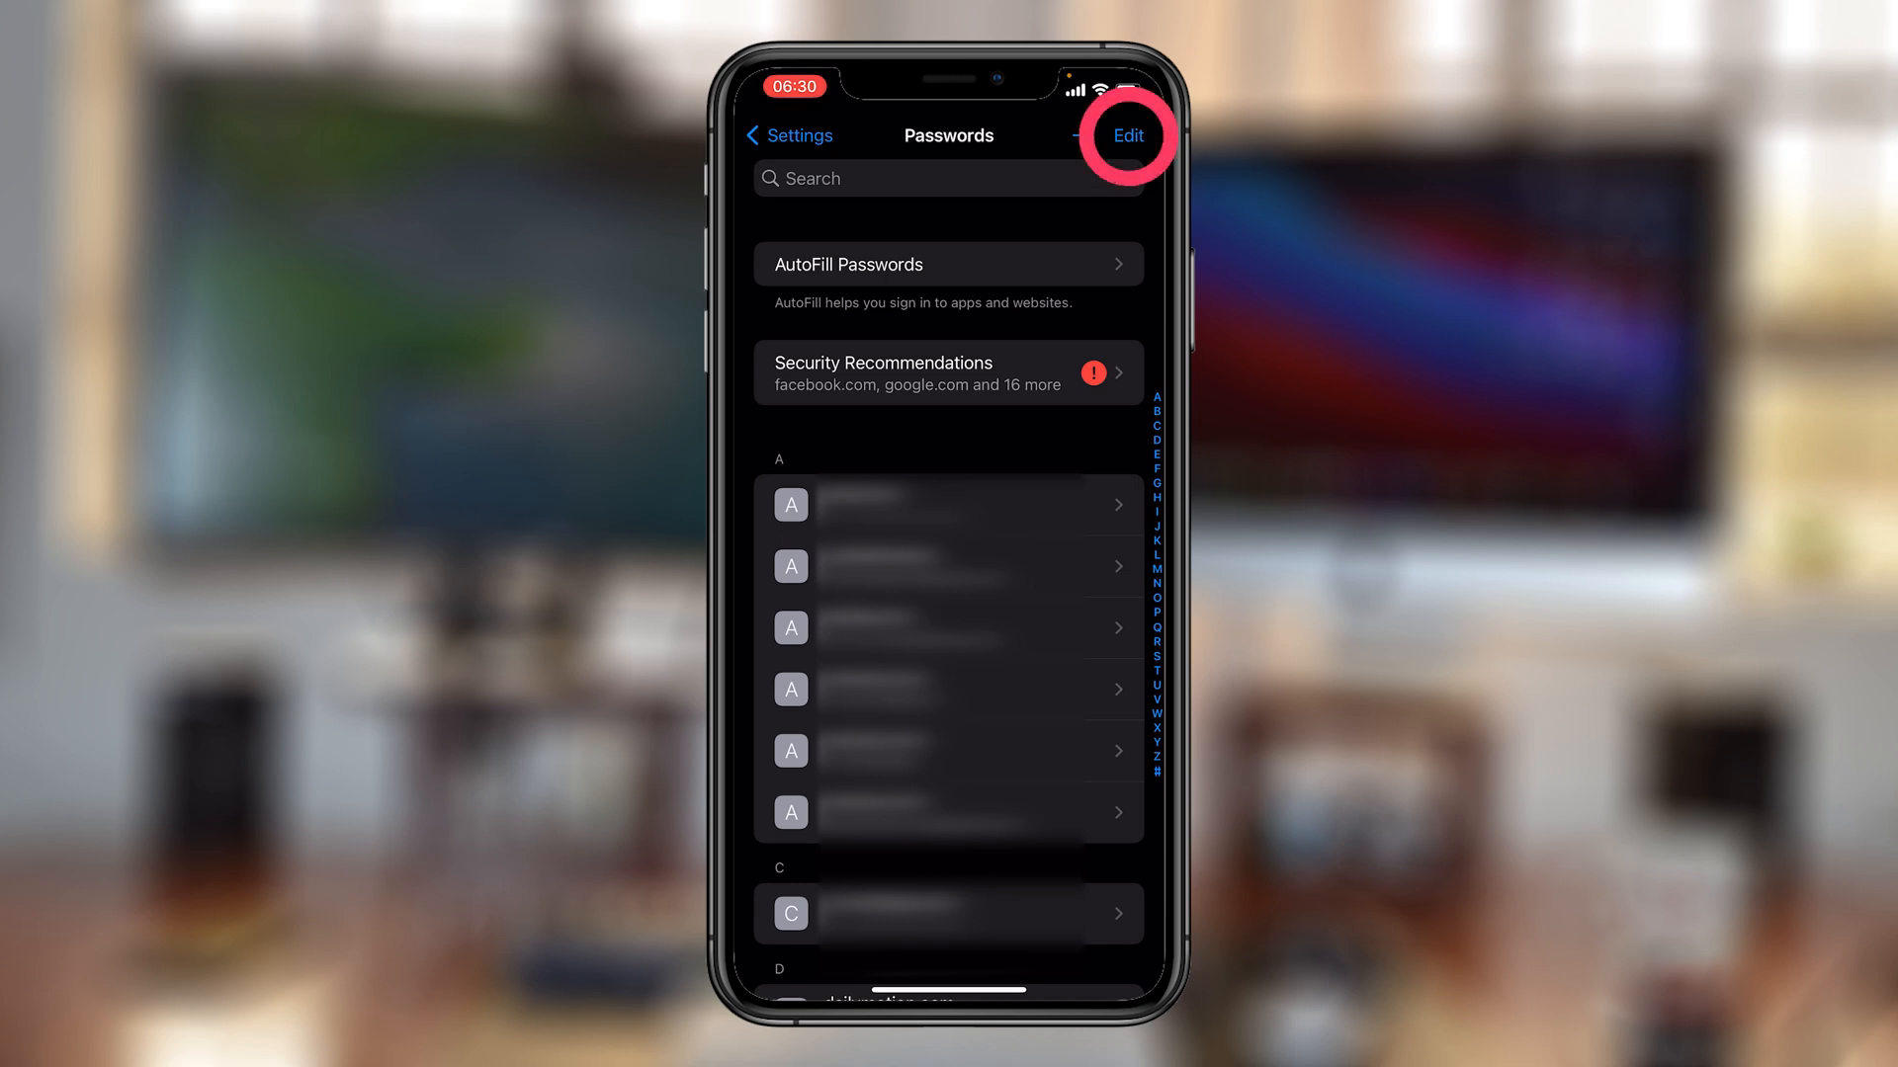
# In Edit mode, mark three saved passwords and bring up the Delete confirmation sheet
pyautogui.click(1127, 134)
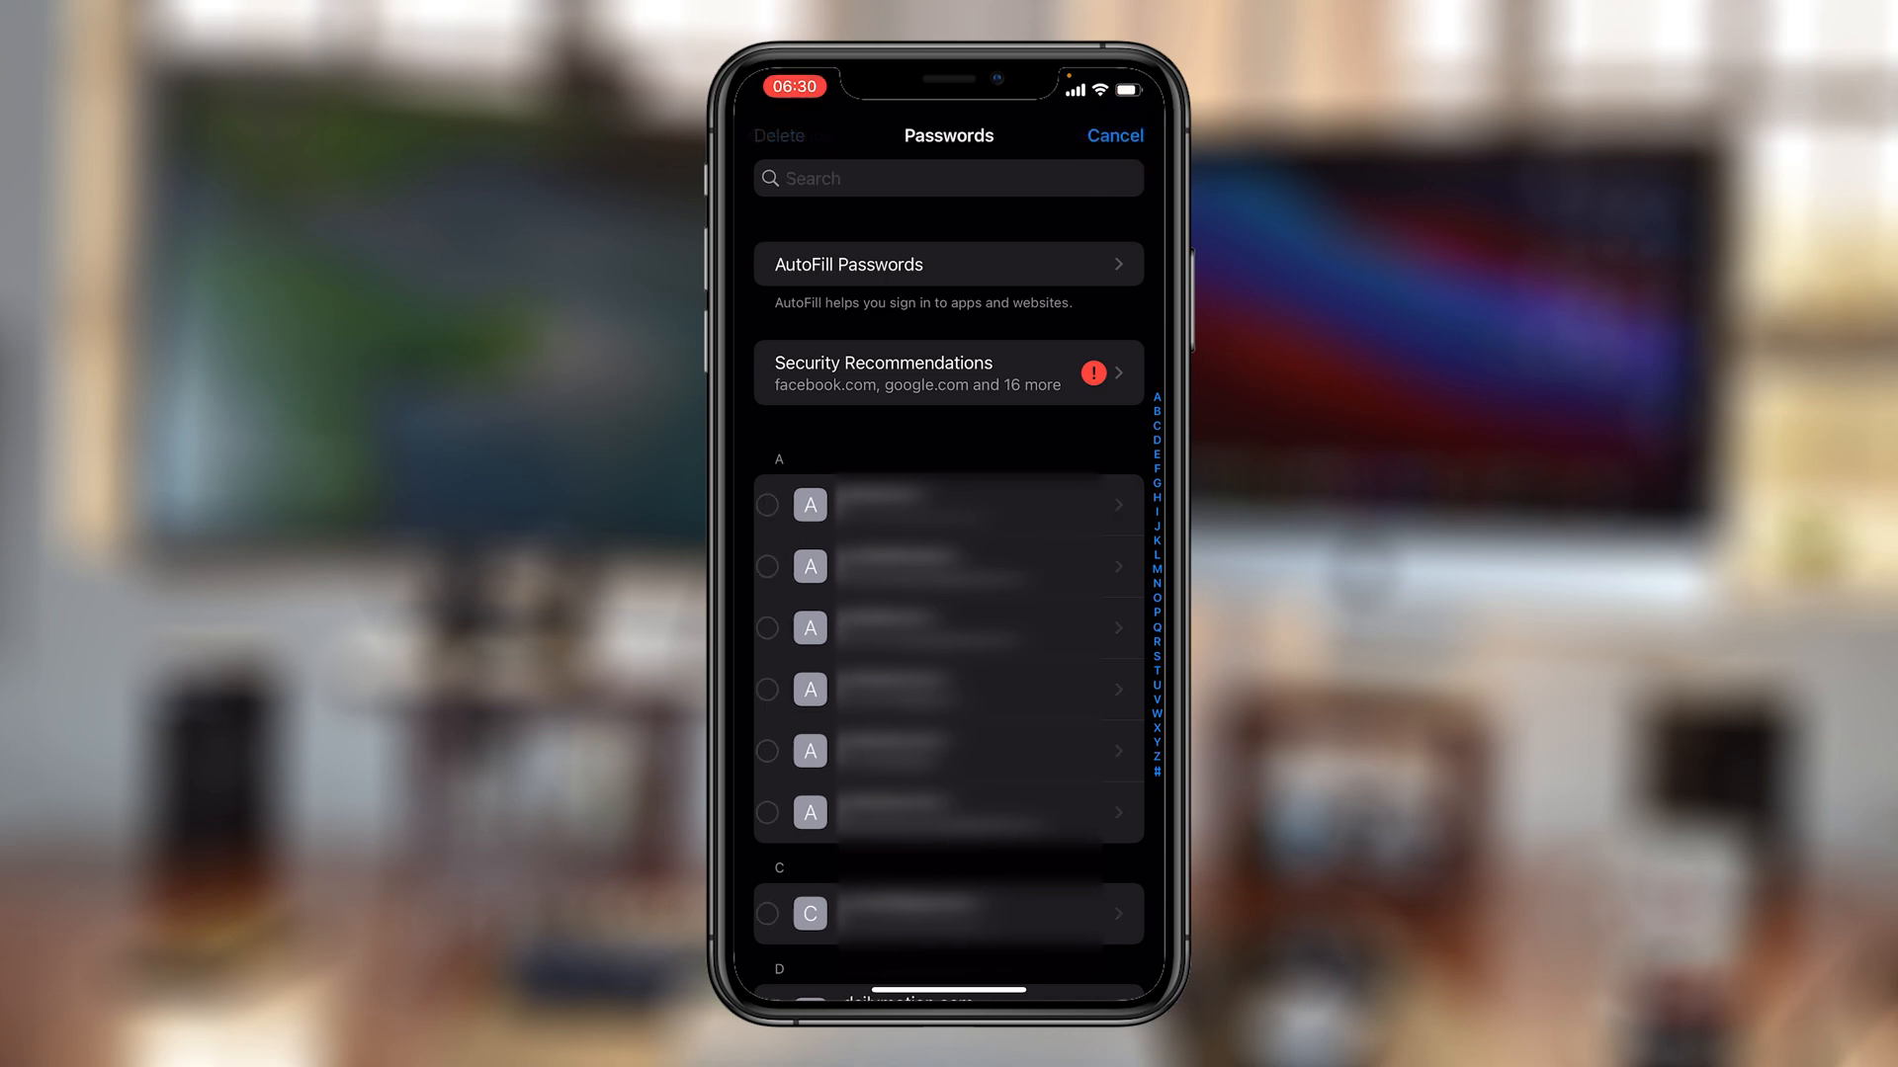
pyautogui.click(787, 627)
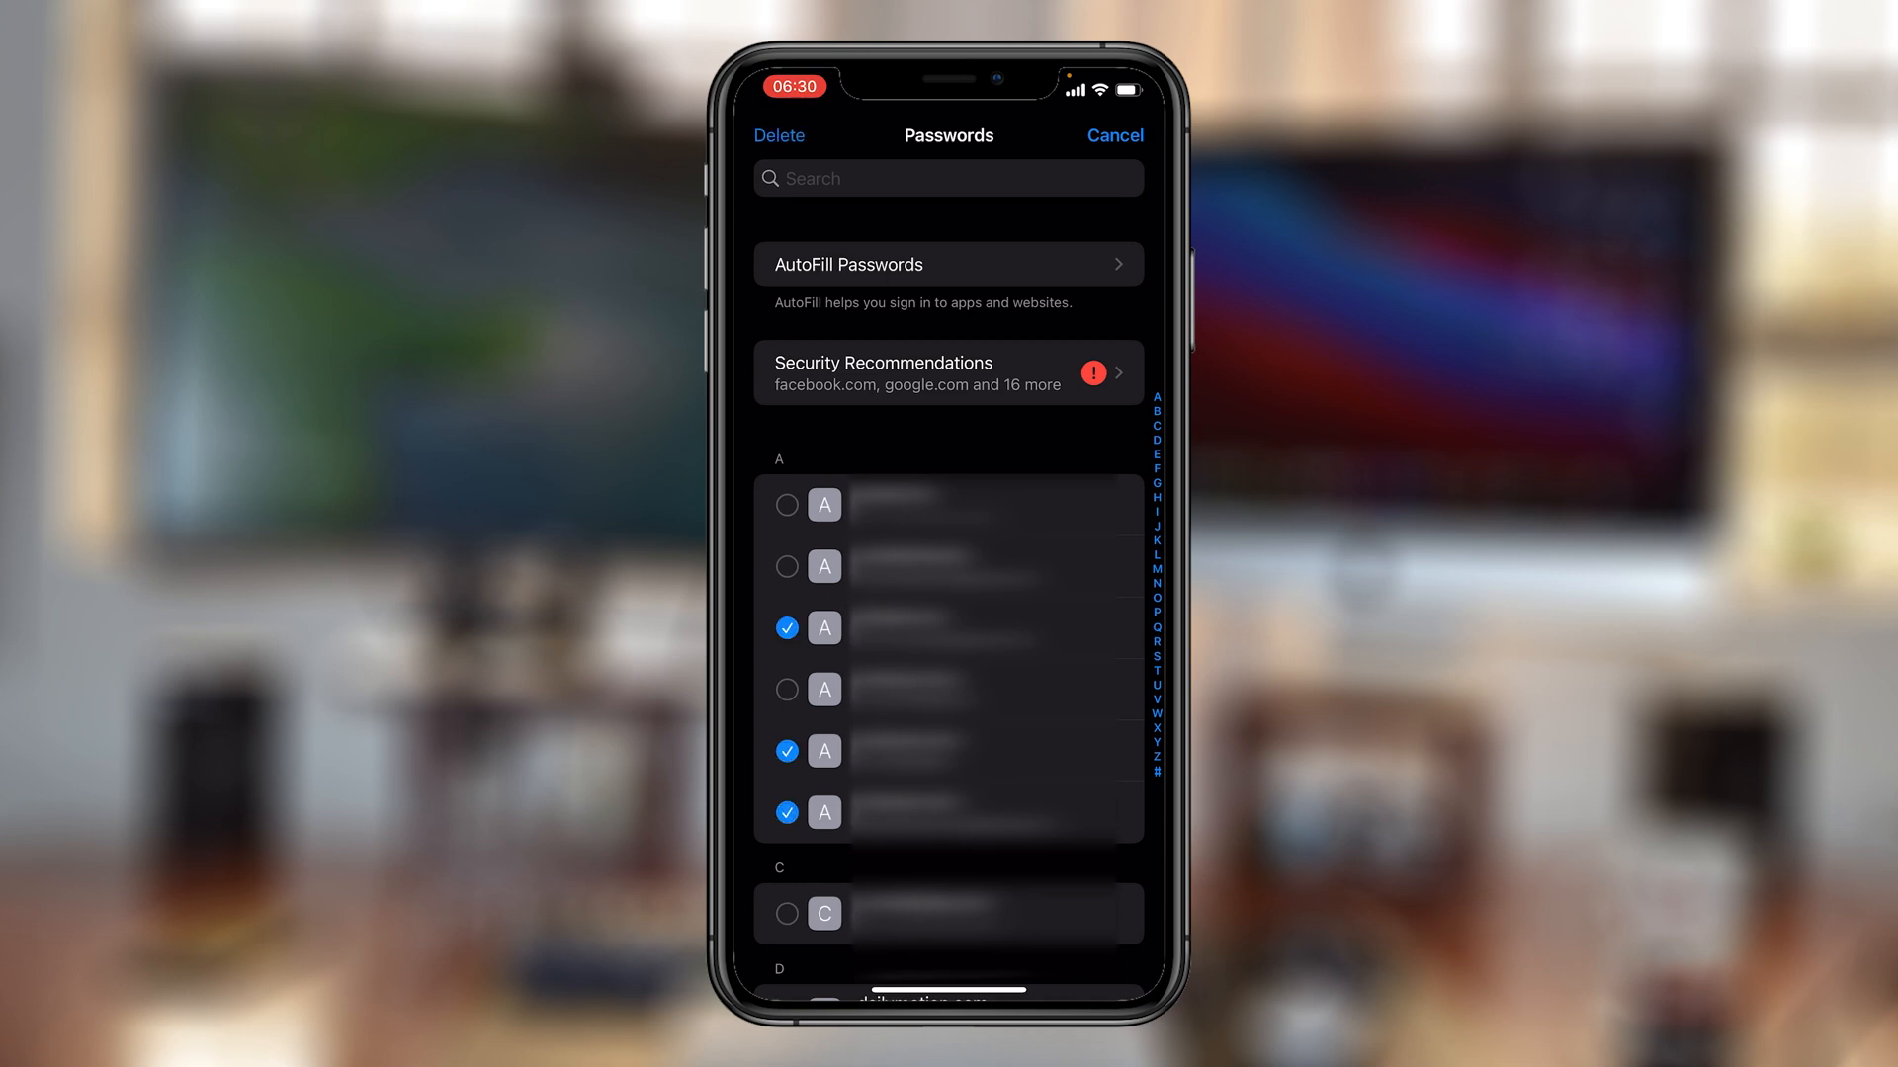
pyautogui.click(778, 135)
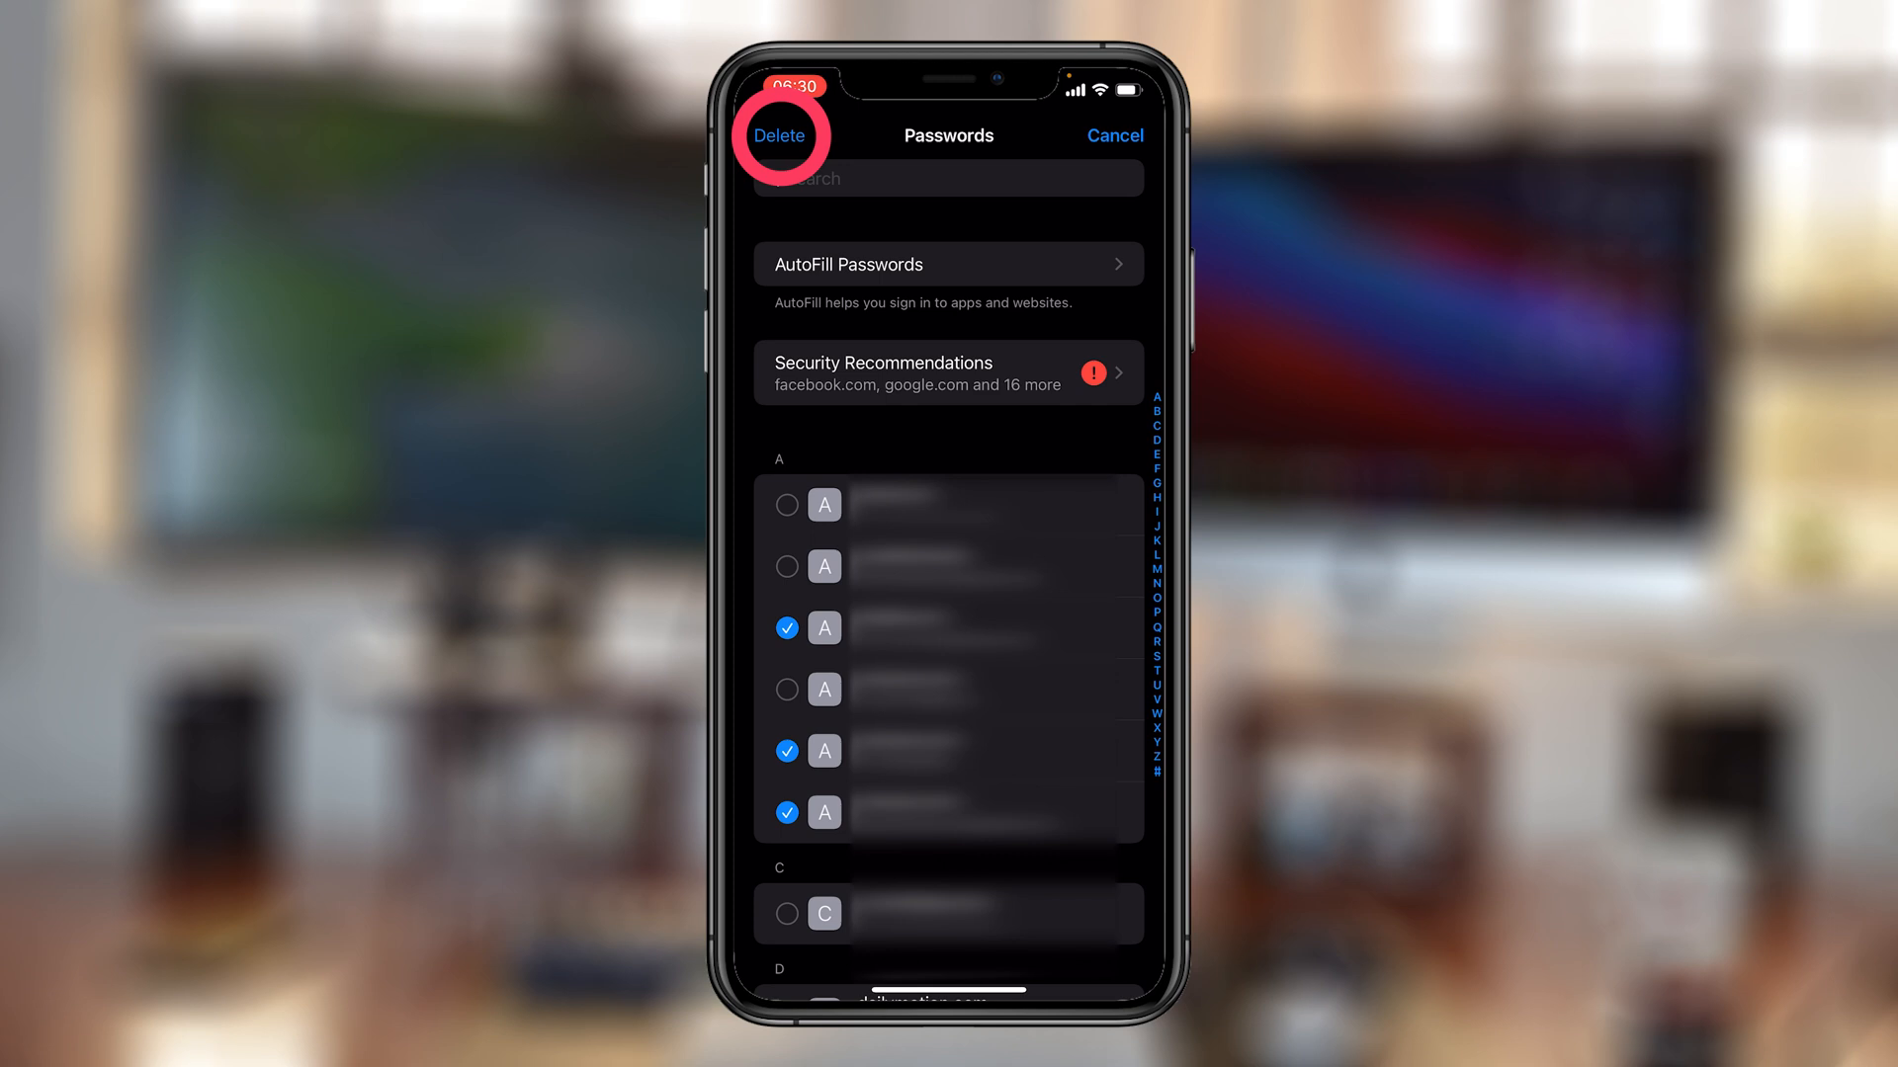
pyautogui.click(779, 135)
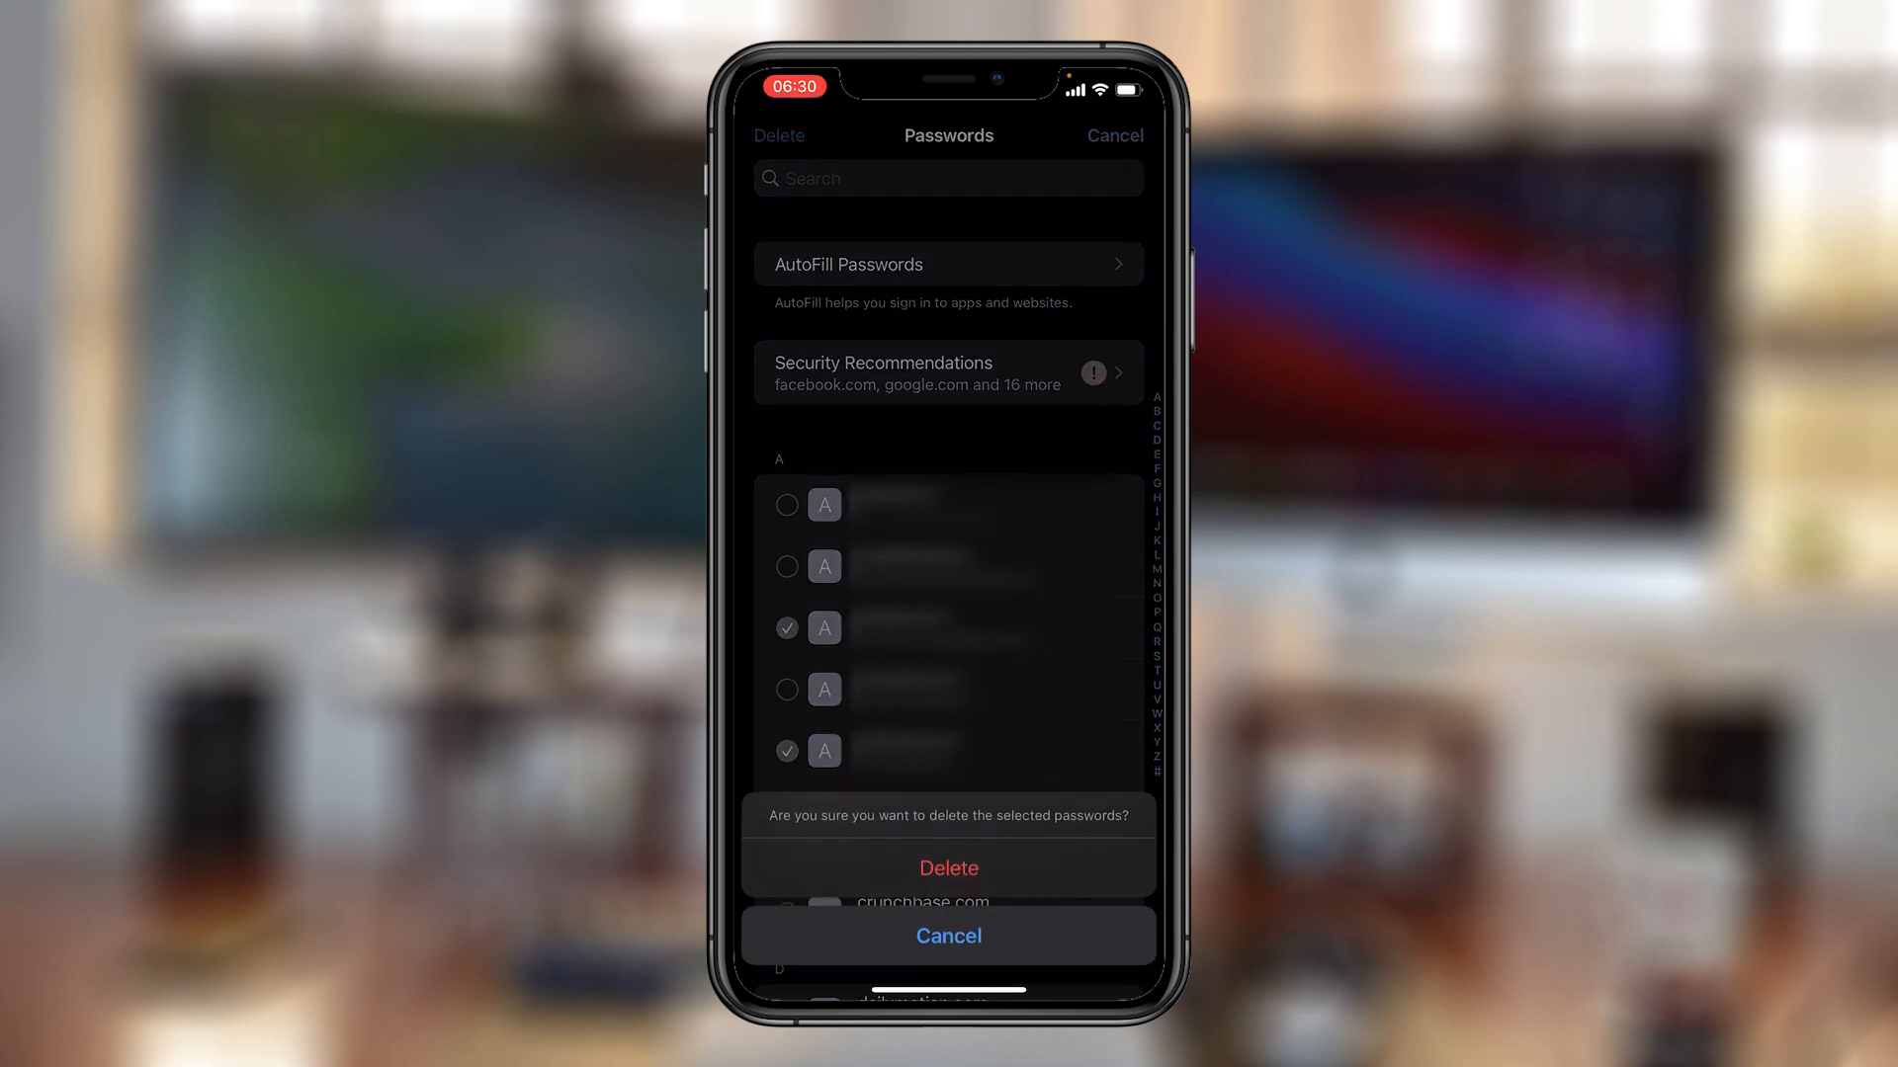